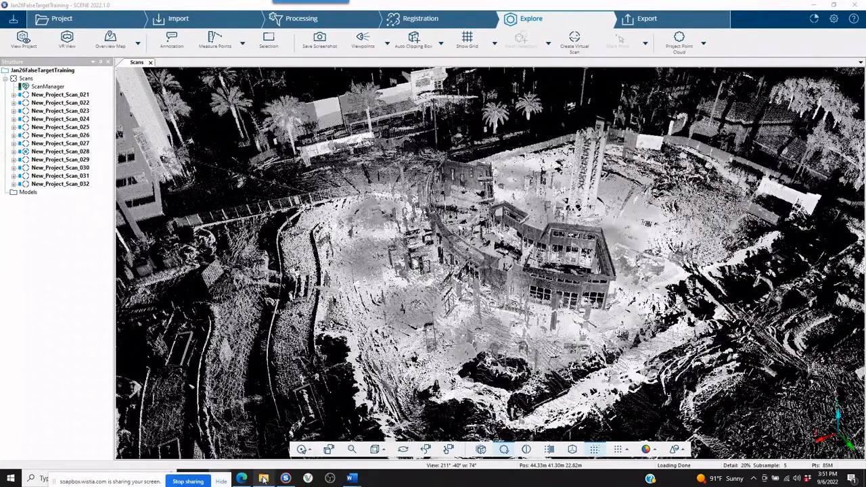
Reach the project's Revisions folder on disk in File Explorer.
left_click(263, 479)
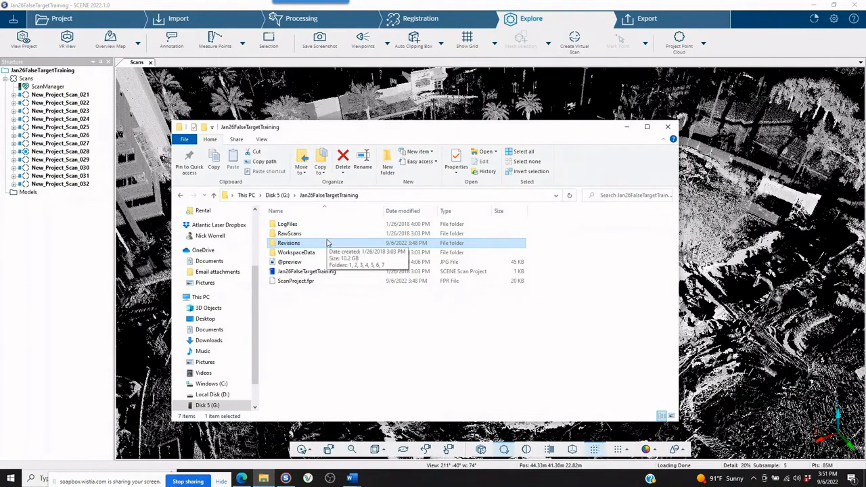
mouse_move(290, 233)
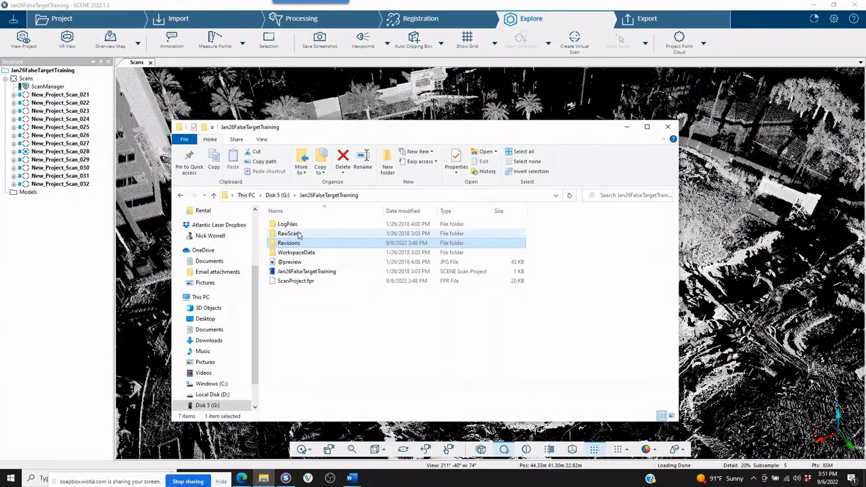
double_click(290, 233)
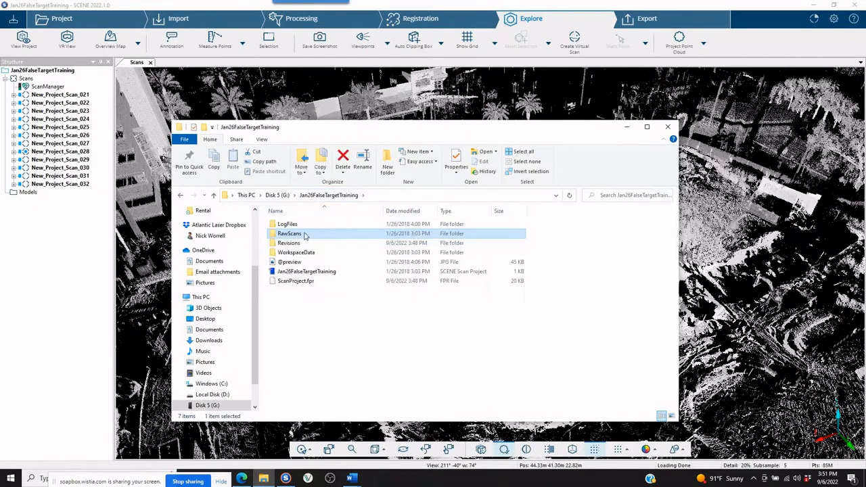
double_click(288, 243)
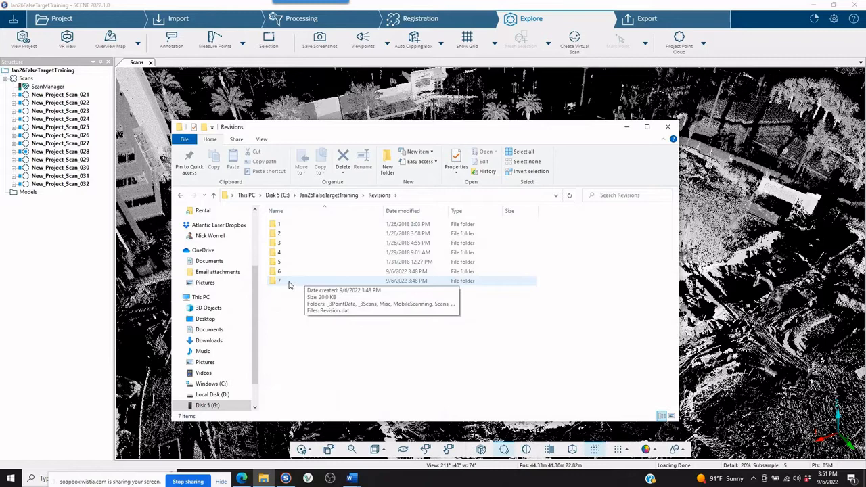
Browse revision folders 7, 6 and 5, finding revision 5's Scans folder empty.
double_click(279, 280)
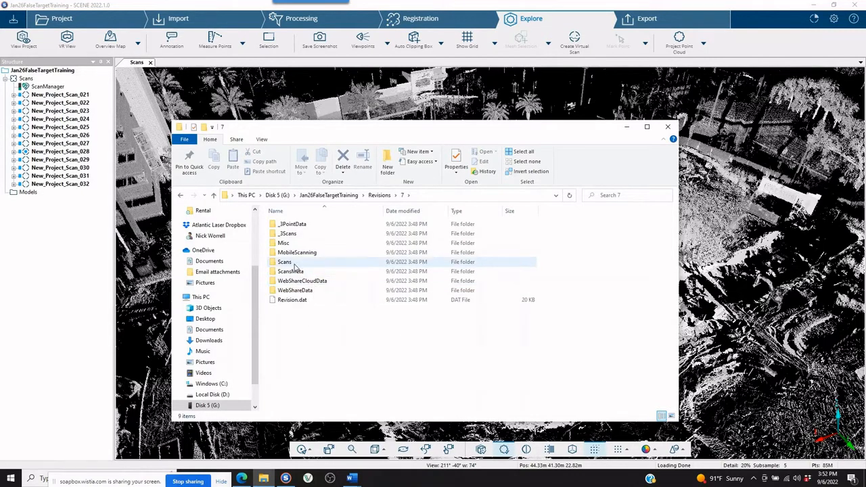
double_click(284, 263)
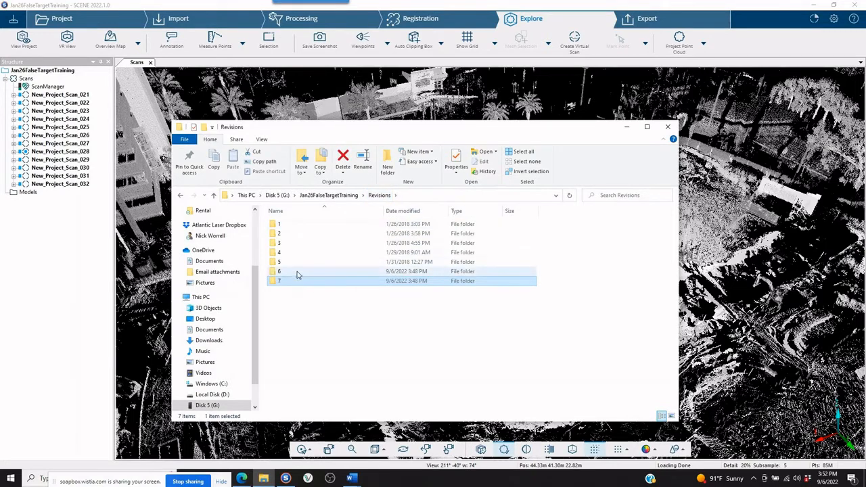
double_click(279, 271)
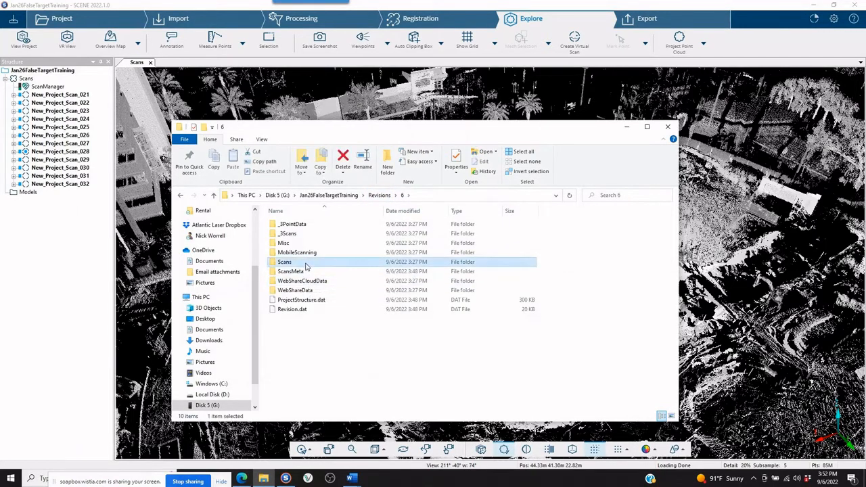
double_click(284, 262)
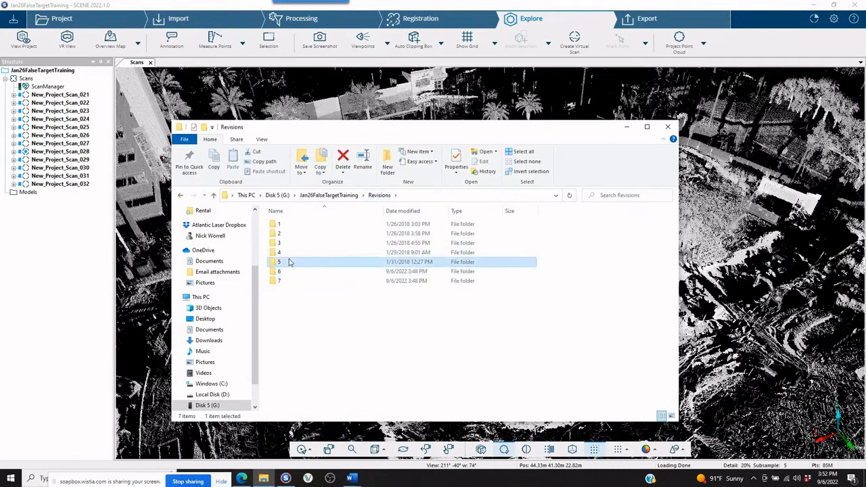
double_click(278, 262)
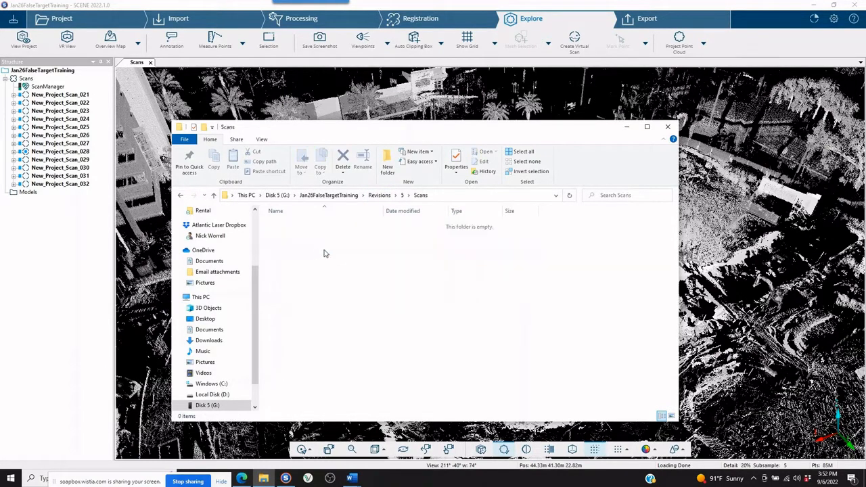
left_click(379, 195)
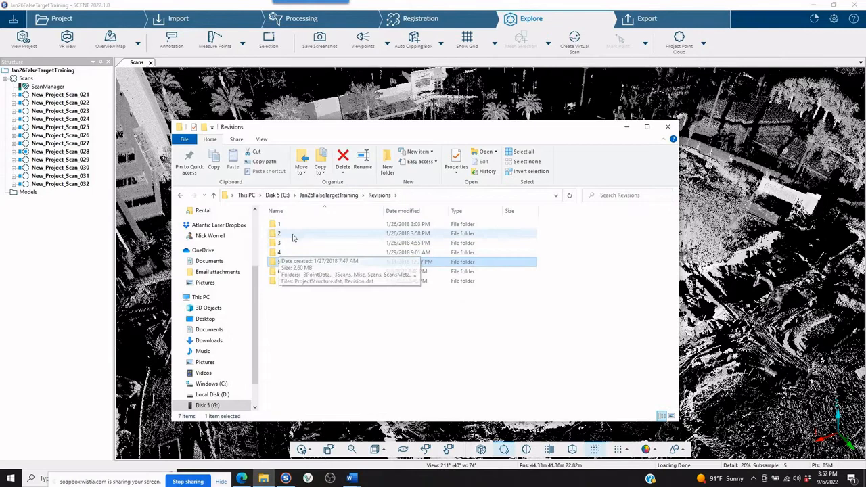
Show the twelve laser scan files in revision 1's Scans folder.
double_click(279, 225)
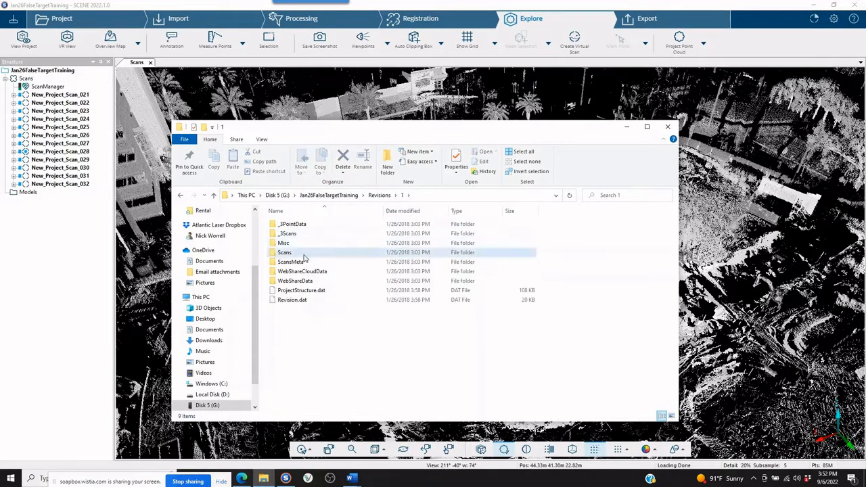
double_click(285, 252)
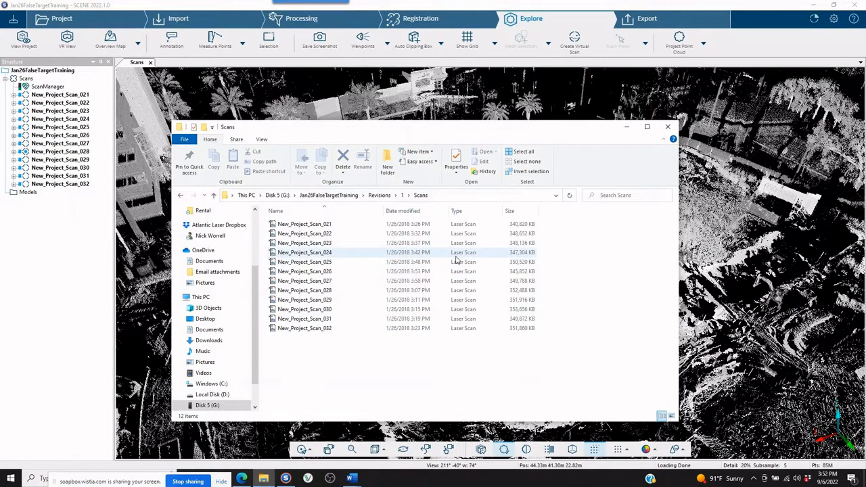
mouse_move(461, 271)
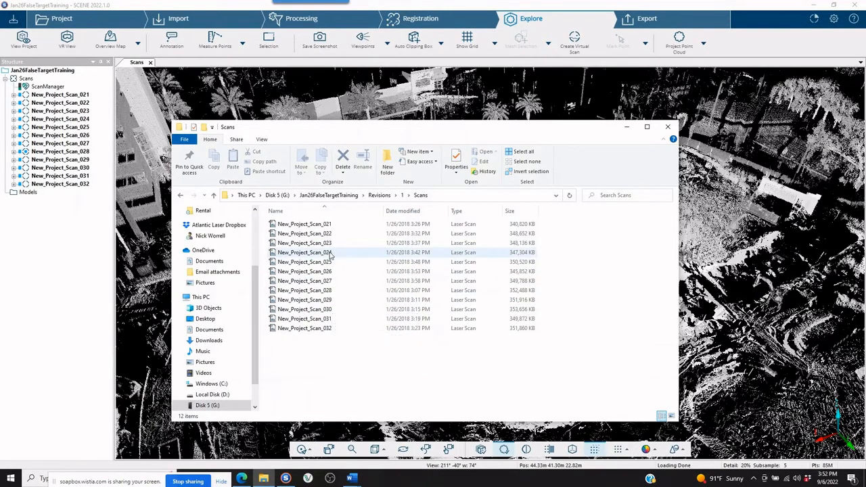
mouse_move(304, 253)
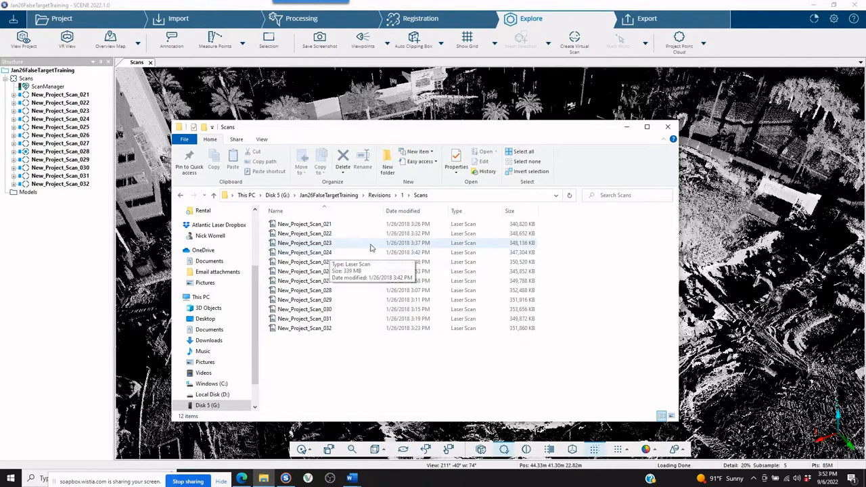
Return to the revisions list, then close File Explorer to show the SCENE point cloud.
left_click(379, 195)
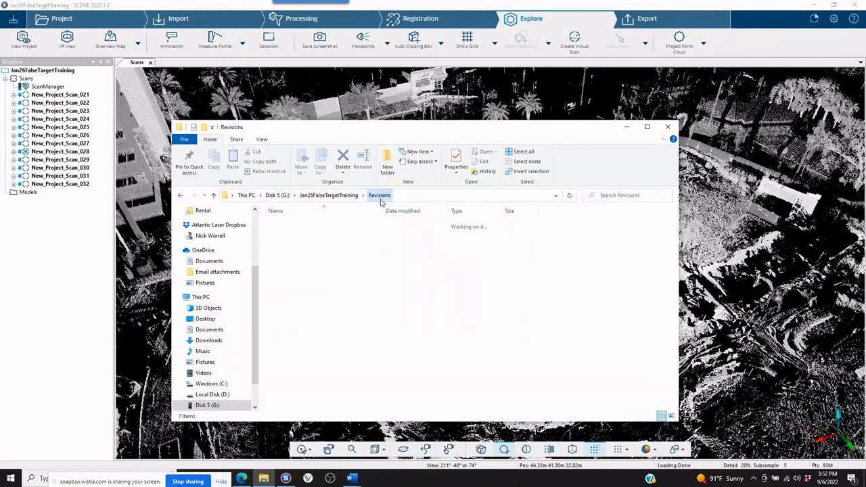
left_click(279, 225)
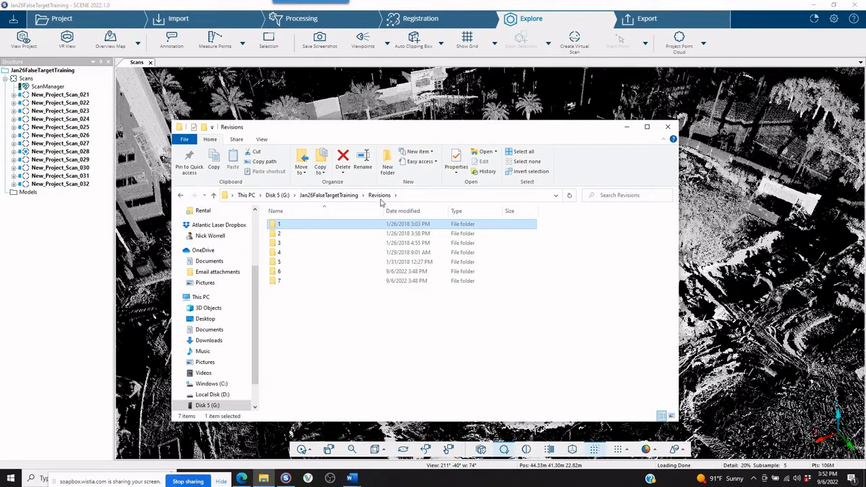
mouse_move(554, 181)
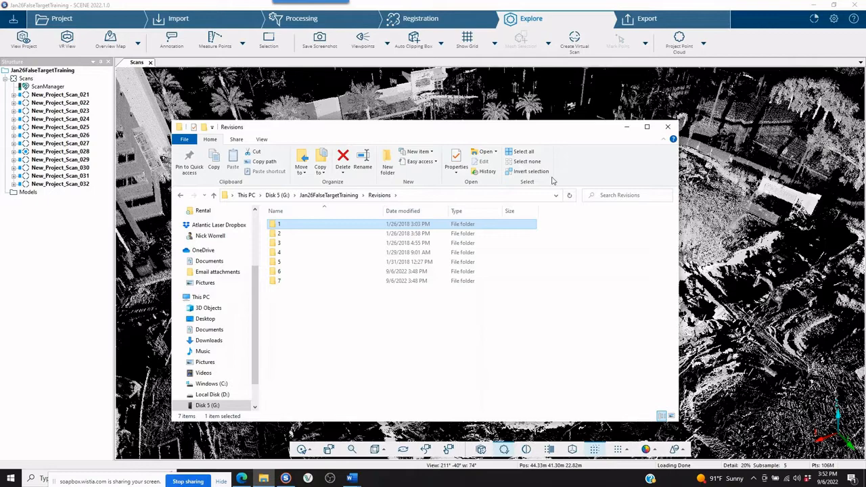
mouse_move(663, 56)
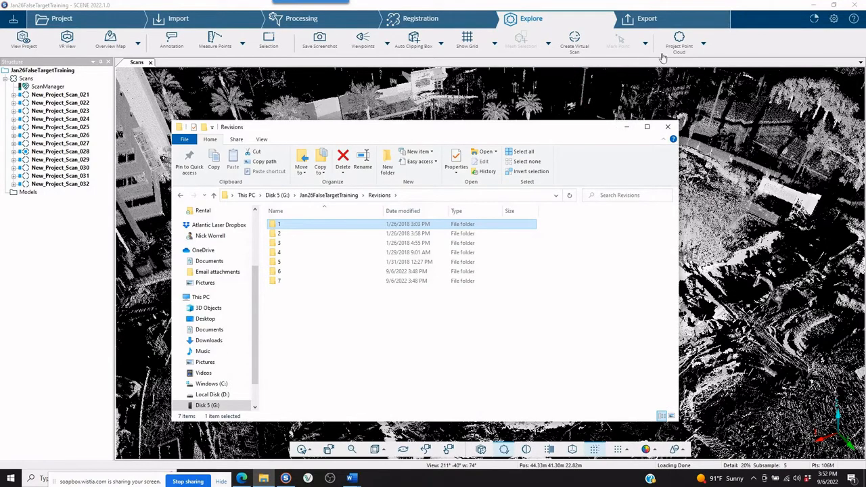
left_click(668, 127)
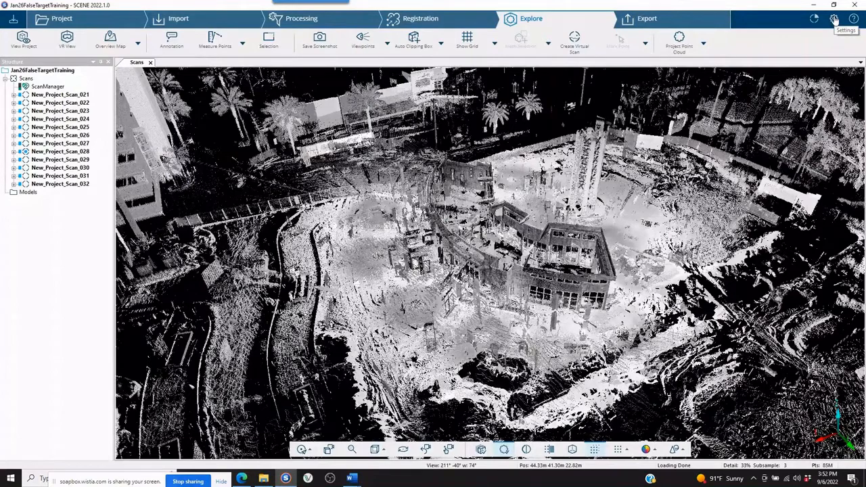
Switch SCENE to the classic user interface via Settings and minimize the Revisions window.
left_click(834, 19)
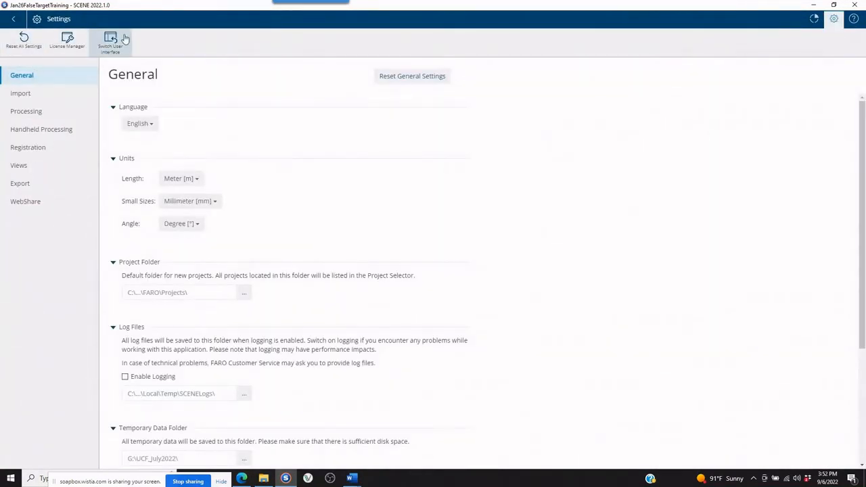
left_click(111, 42)
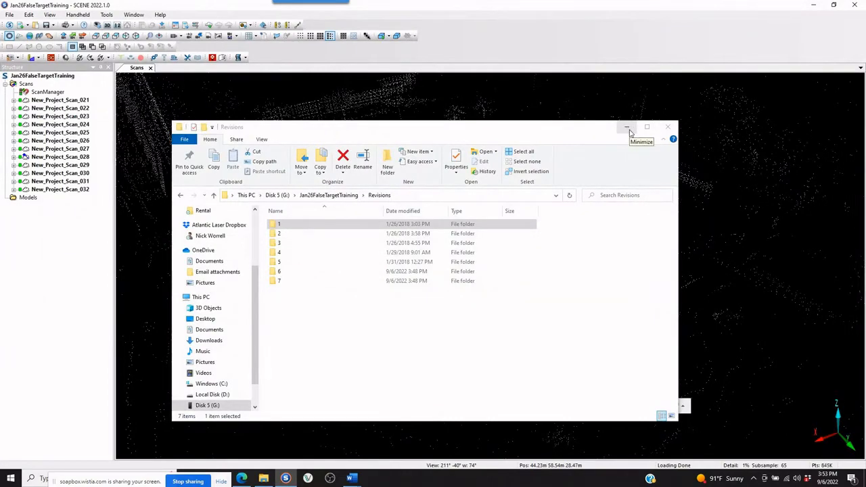
left_click(625, 127)
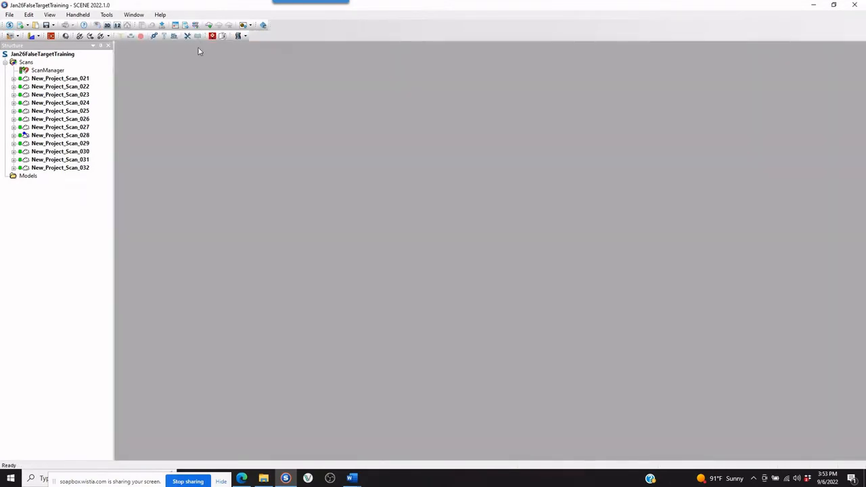
mouse_move(195, 35)
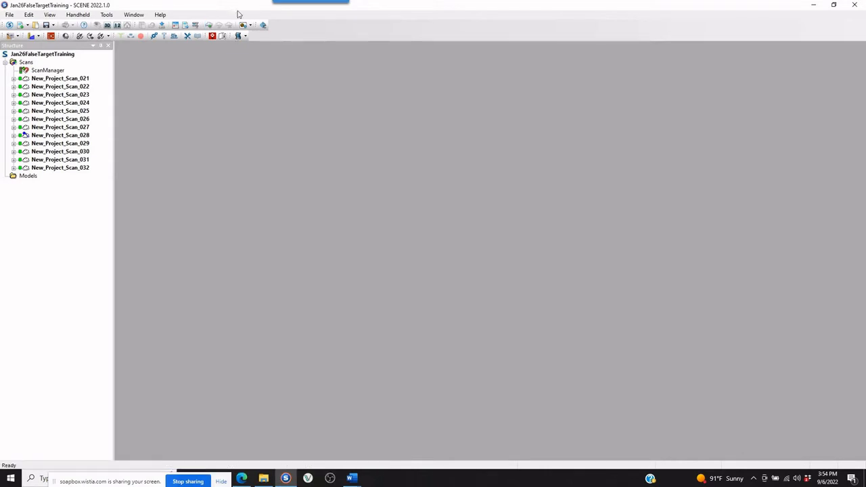
mouse_move(208, 16)
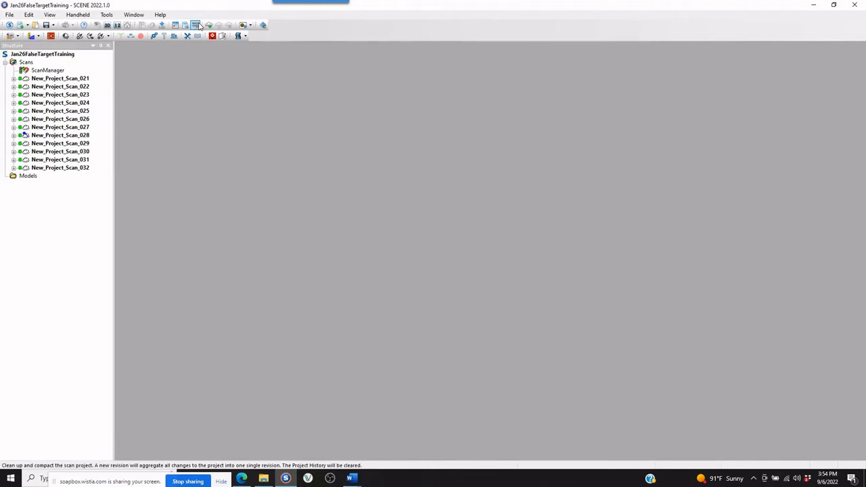
mouse_move(196, 26)
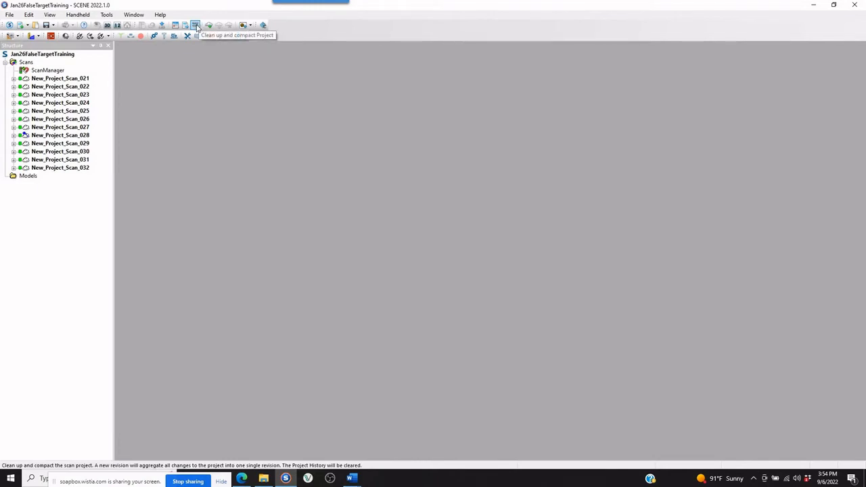
Run Clean up and compact Project, accepting history loss and the Share Changes comment.
left_click(195, 25)
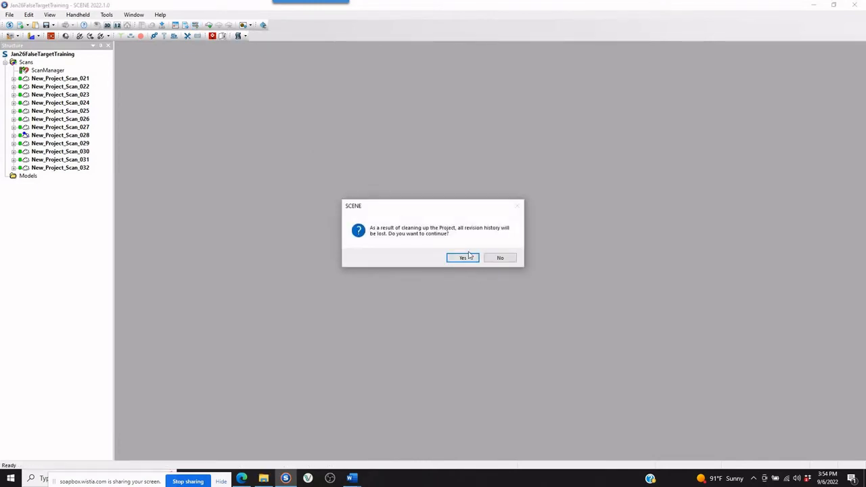
left_click(463, 257)
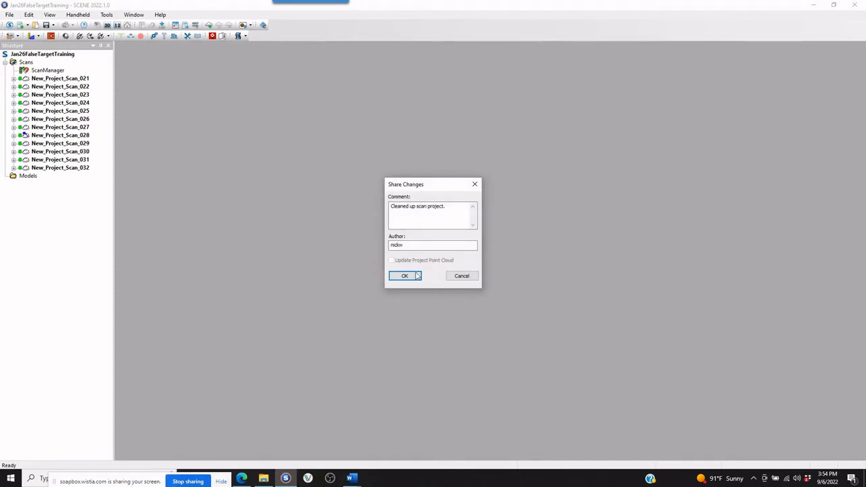
left_click(404, 276)
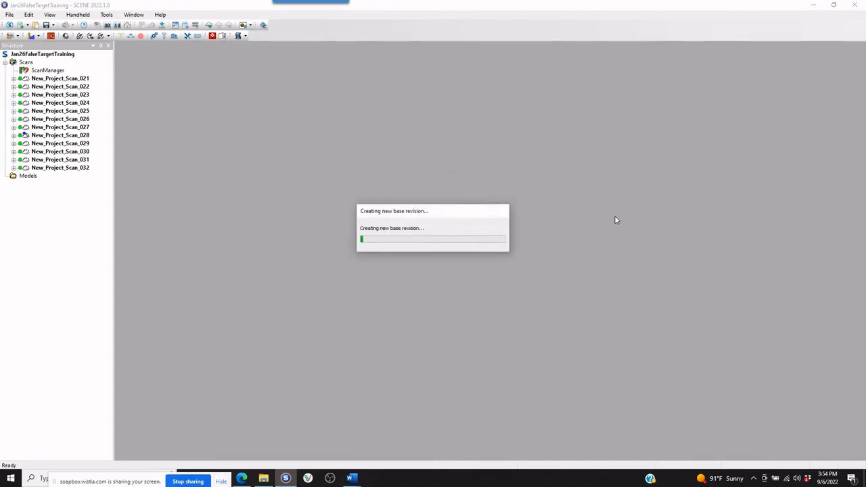
mouse_move(590, 200)
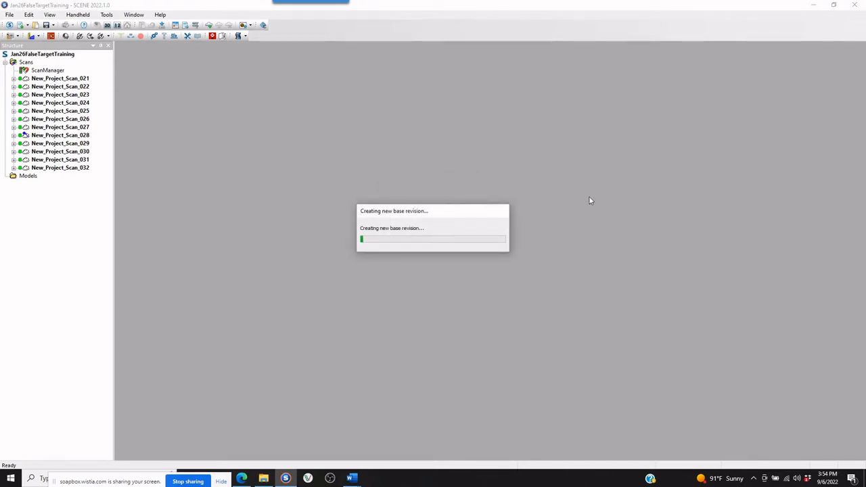
mouse_move(584, 192)
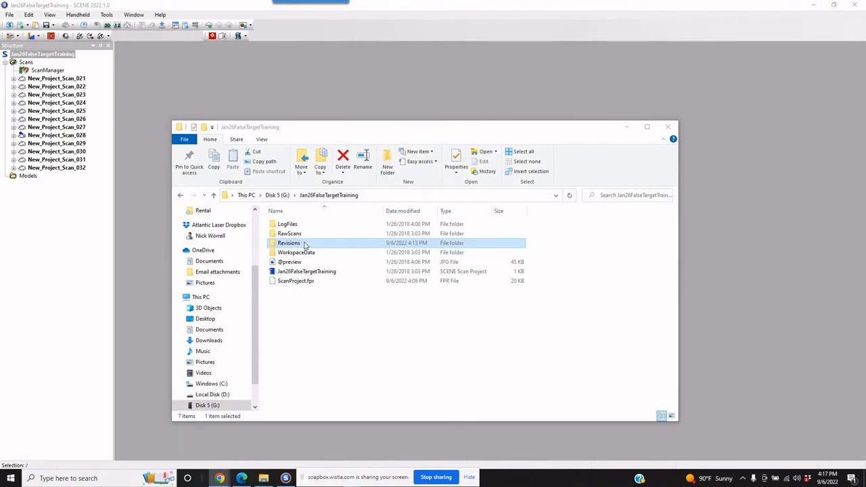
Show revision 7's twelve registered scans under Revisions in File Explorer.
double_click(289, 242)
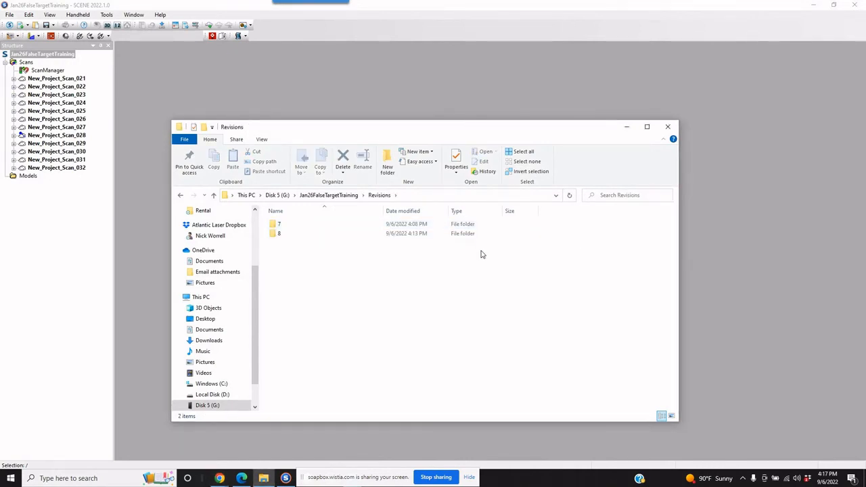
mouse_move(471, 254)
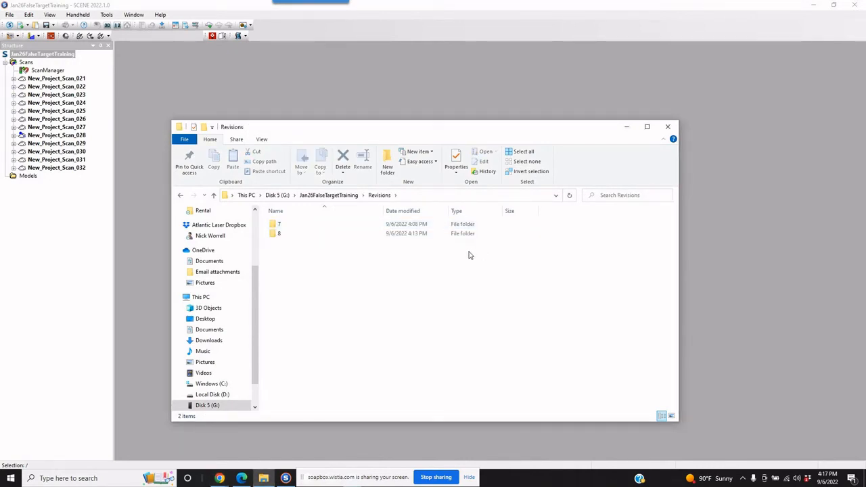
mouse_move(314, 248)
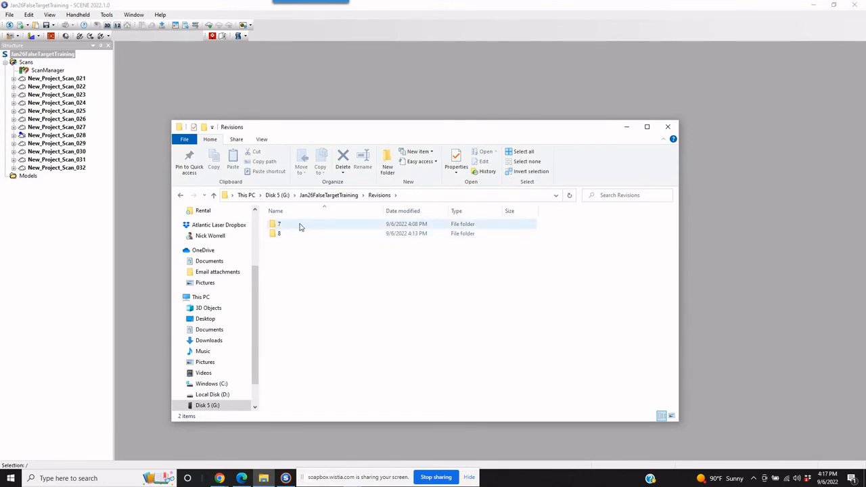
double_click(279, 224)
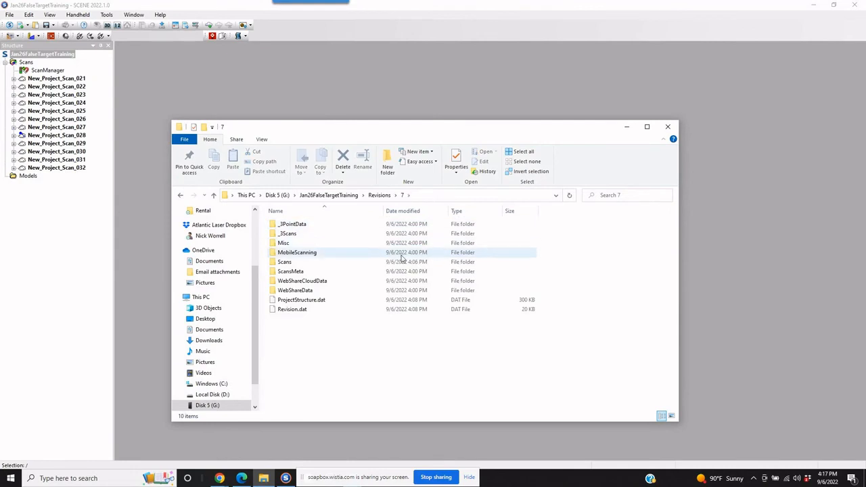
double_click(285, 263)
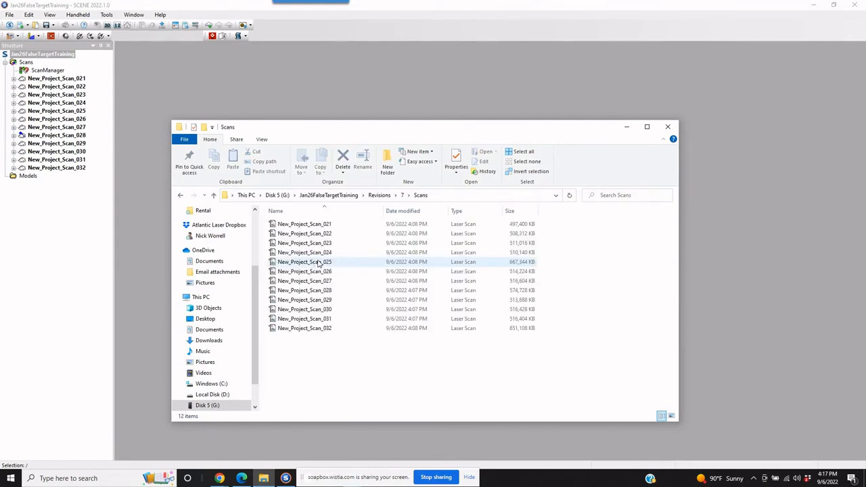
mouse_move(364, 257)
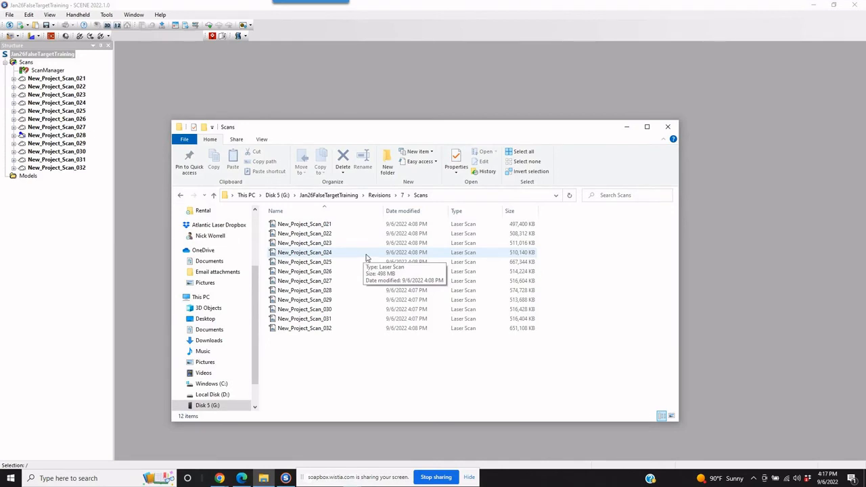
mouse_move(503, 259)
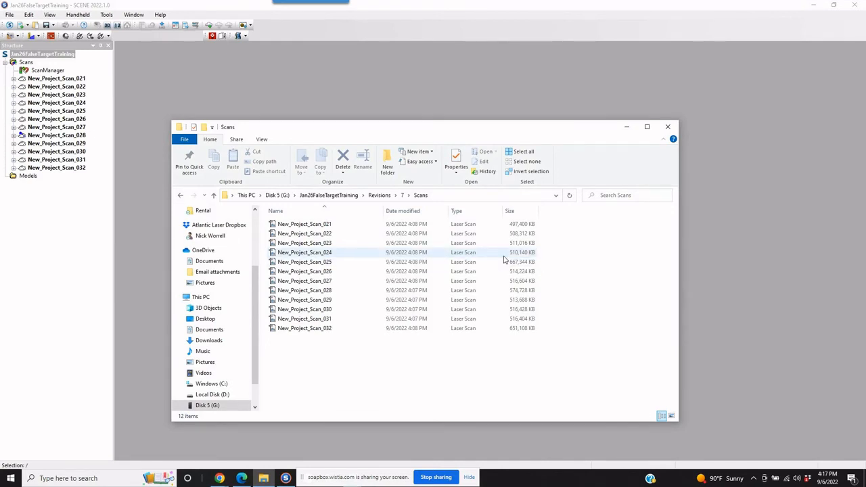